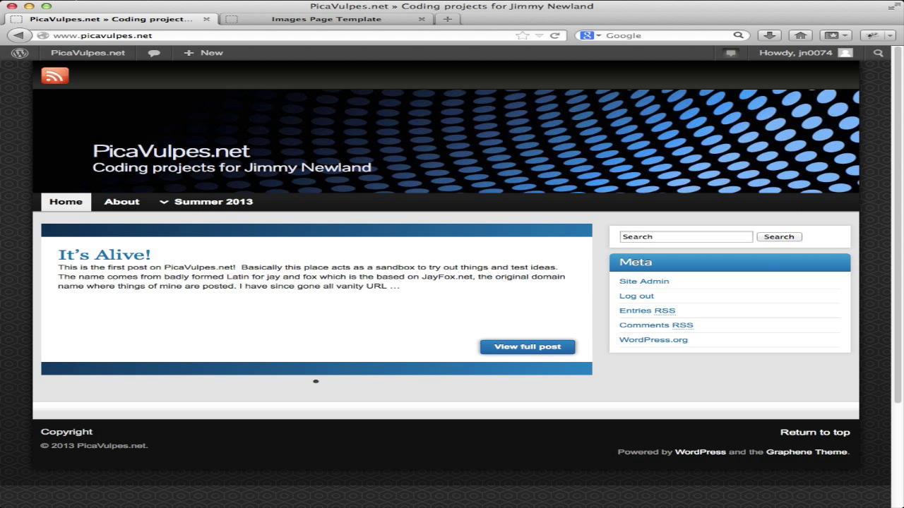
{"action": "mouse_move", "coordinate": [643, 168]}
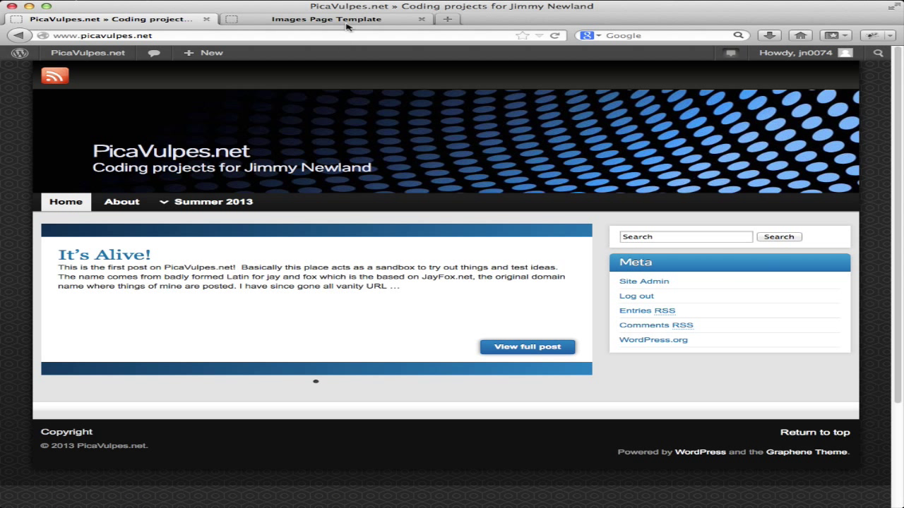
- Show the hosted Astronomy Photos template page with its Transit of Venus entry in Firefox
{"action": "left_click", "coordinate": [325, 19]}
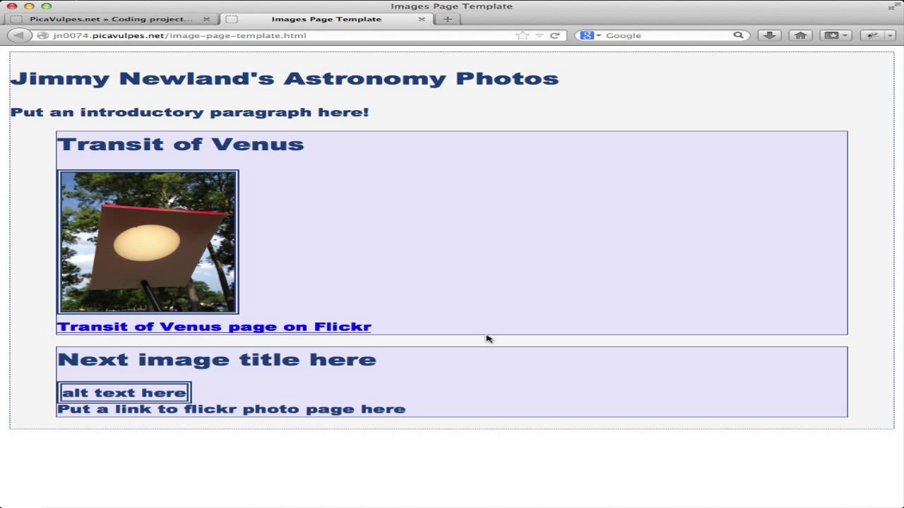
{"action": "mouse_move", "coordinate": [284, 155]}
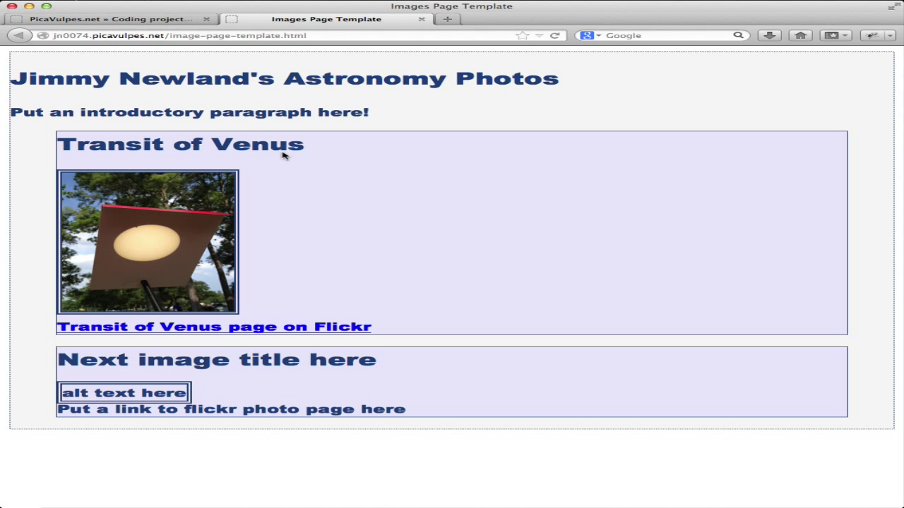
{"action": "mouse_move", "coordinate": [526, 117]}
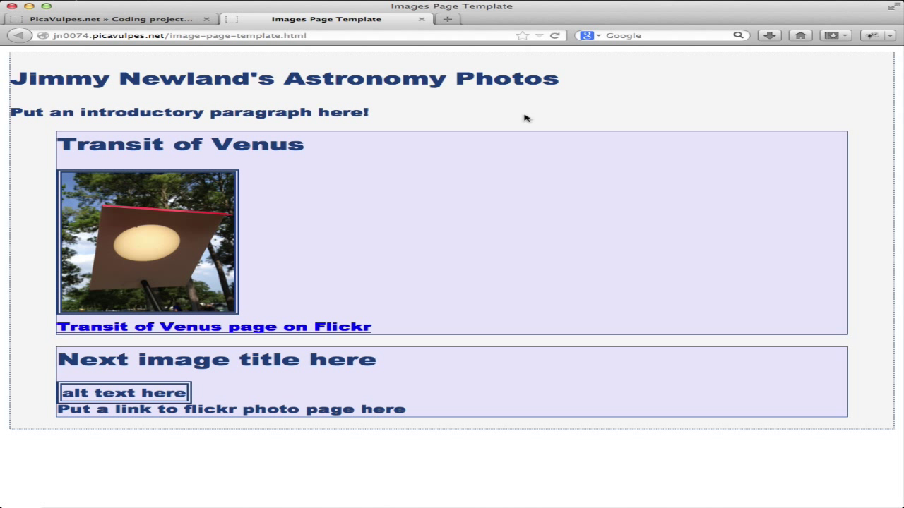
{"action": "mouse_move", "coordinate": [316, 279]}
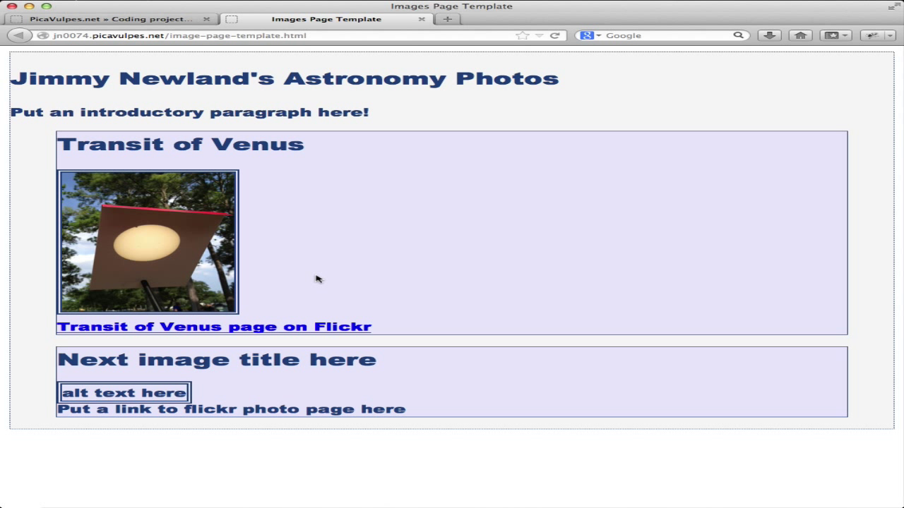
{"action": "mouse_move", "coordinate": [413, 409]}
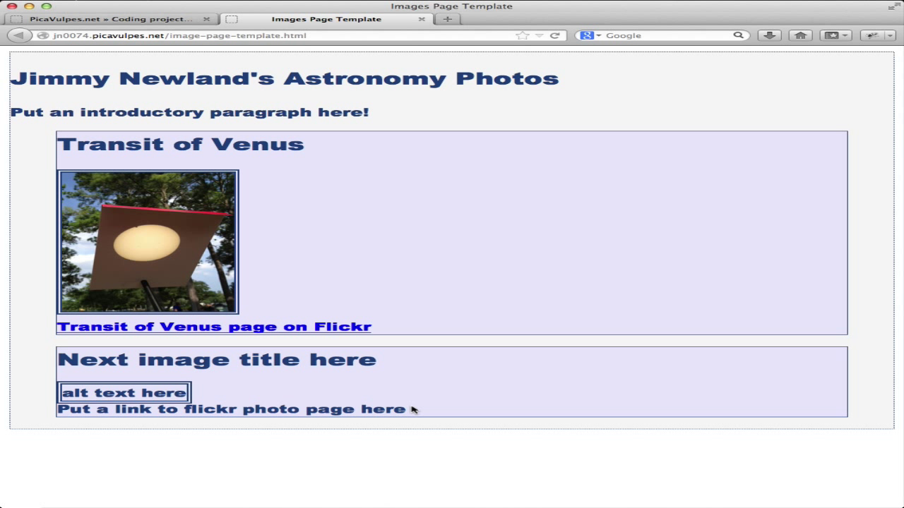
{"action": "mouse_move", "coordinate": [416, 147]}
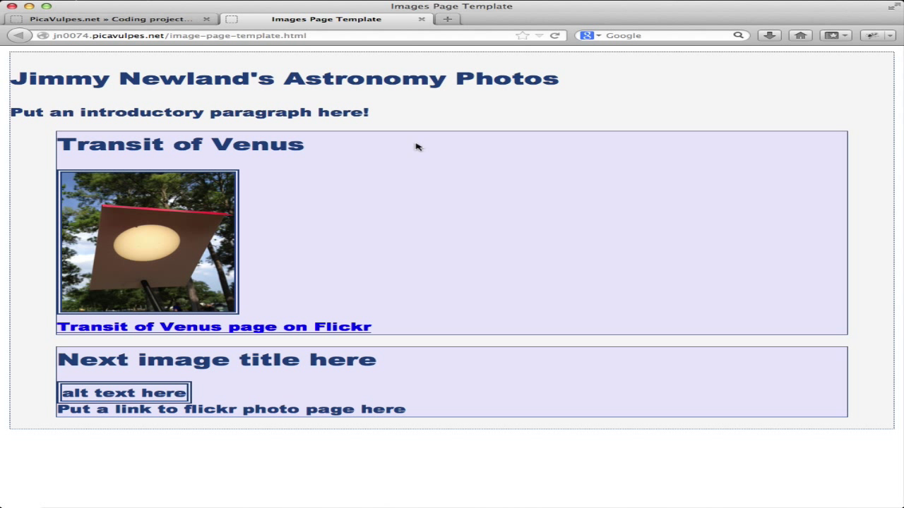
{"action": "mouse_move", "coordinate": [208, 310]}
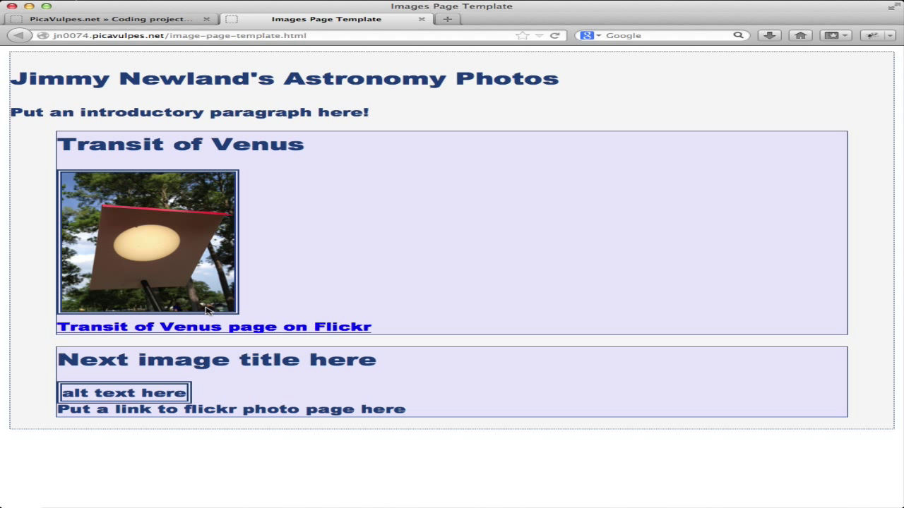
{"action": "mouse_move", "coordinate": [495, 277]}
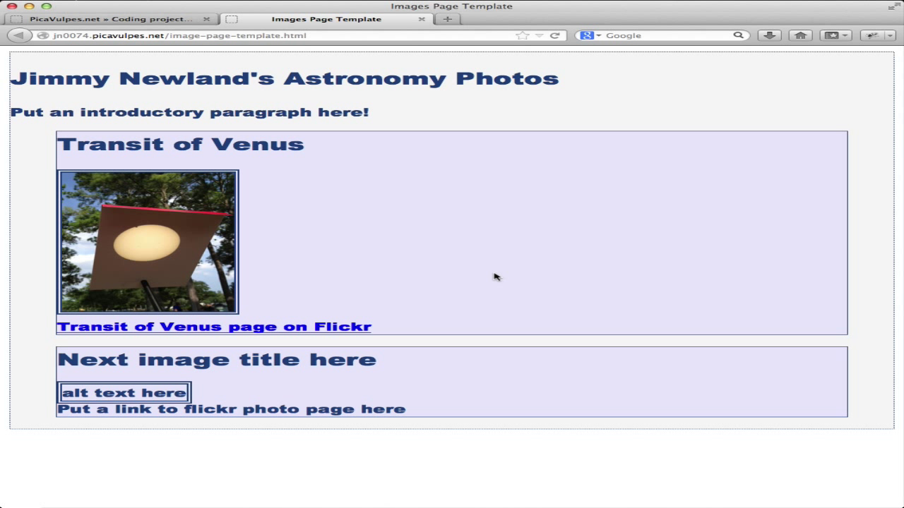
{"action": "mouse_move", "coordinate": [91, 64]}
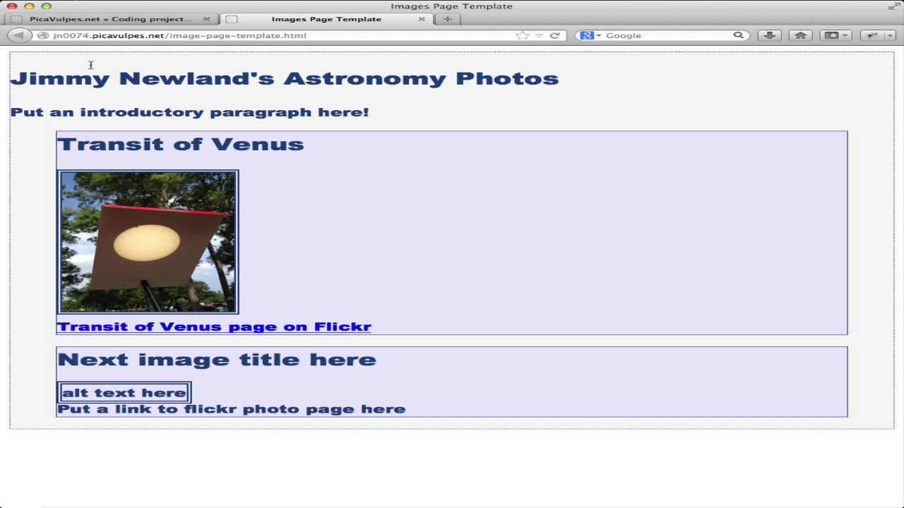
{"action": "mouse_move", "coordinate": [74, 36]}
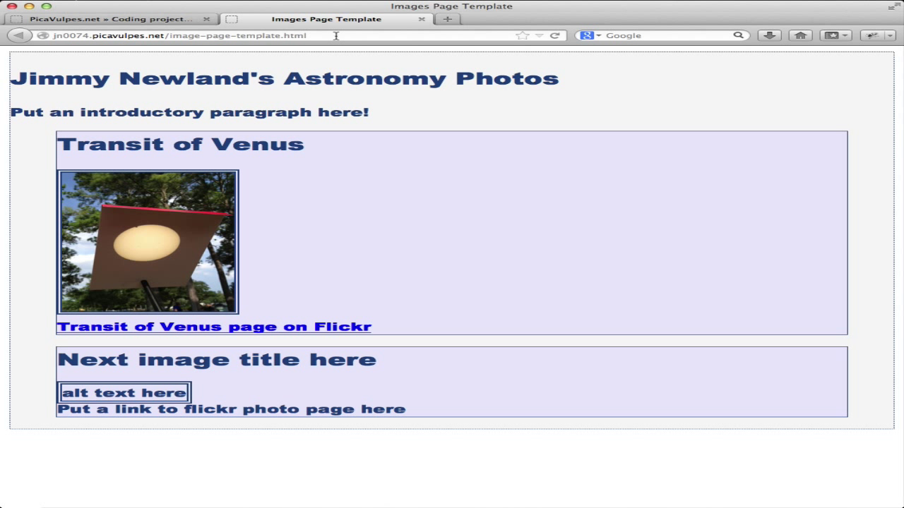
{"action": "mouse_move", "coordinate": [312, 37]}
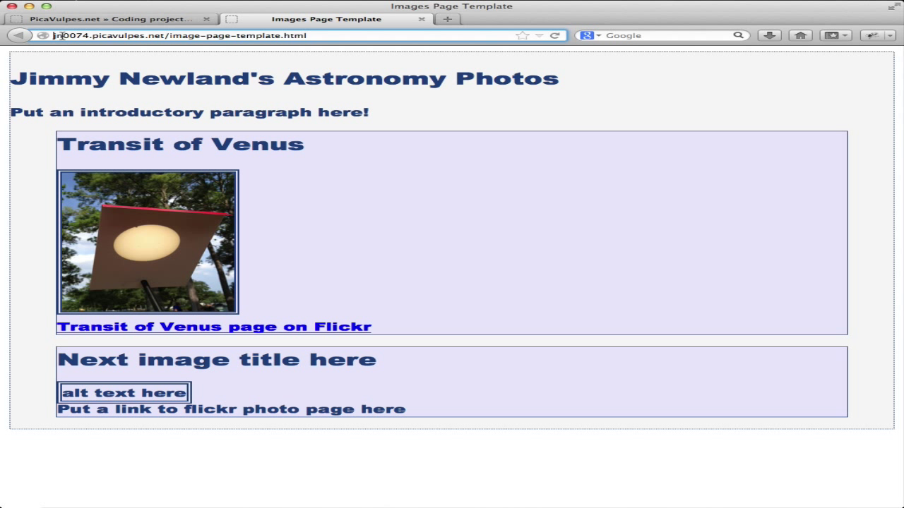
{"action": "mouse_move", "coordinate": [249, 44]}
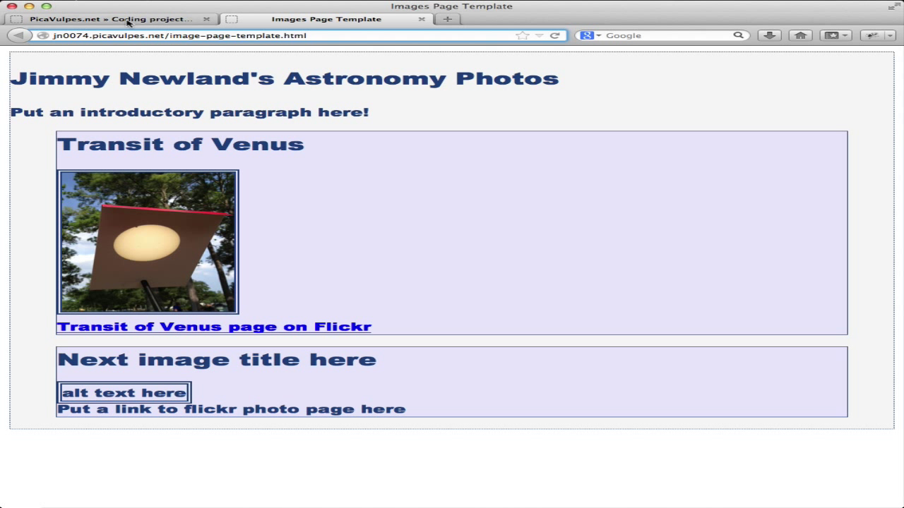
- Go back to the PicaVulpes.net tab and head to the admin dashboard via the site name
{"action": "left_click", "coordinate": [106, 20]}
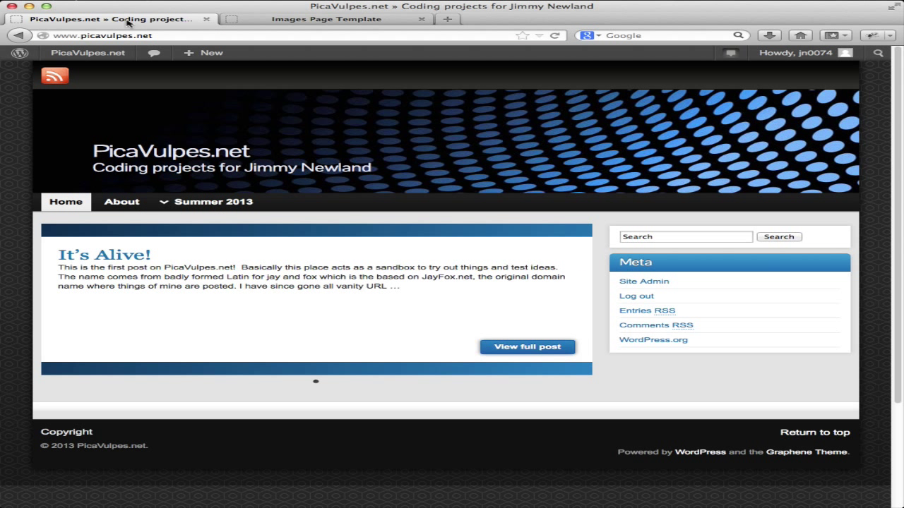
{"action": "mouse_move", "coordinate": [205, 298]}
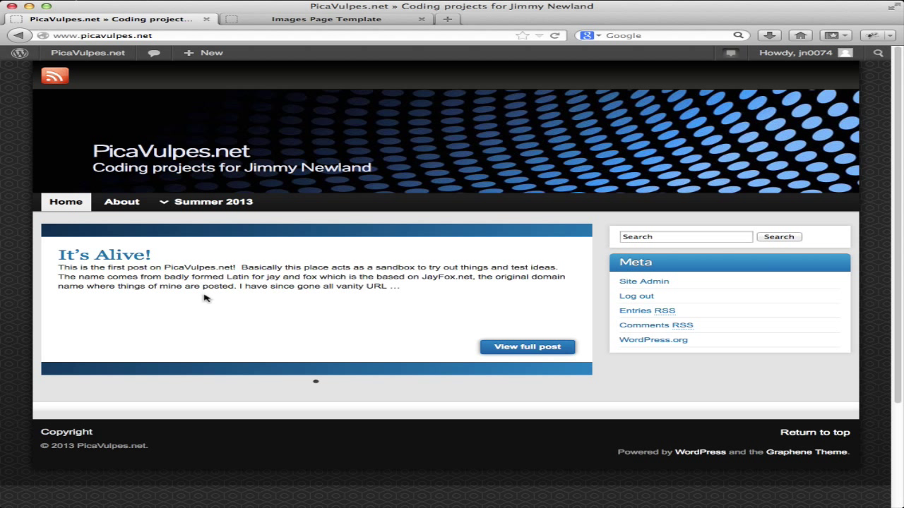
{"action": "mouse_move", "coordinate": [168, 211]}
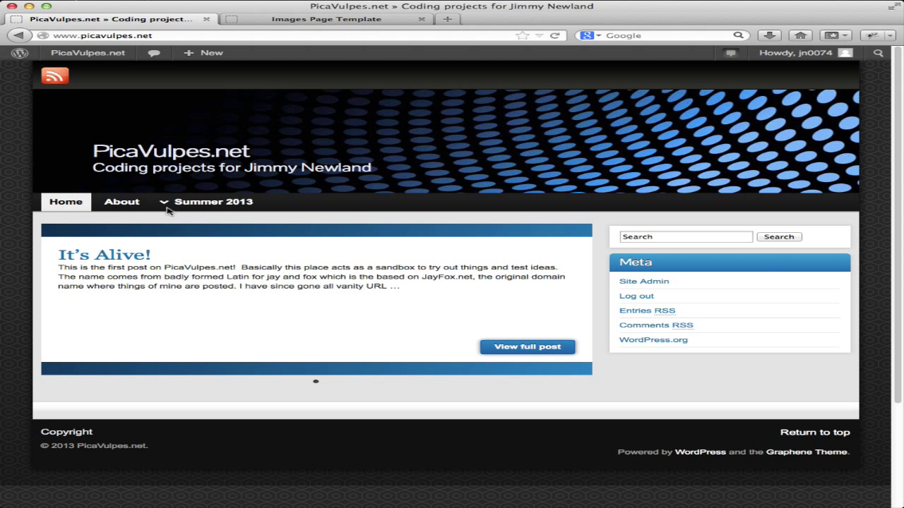
{"action": "left_click", "coordinate": [19, 52]}
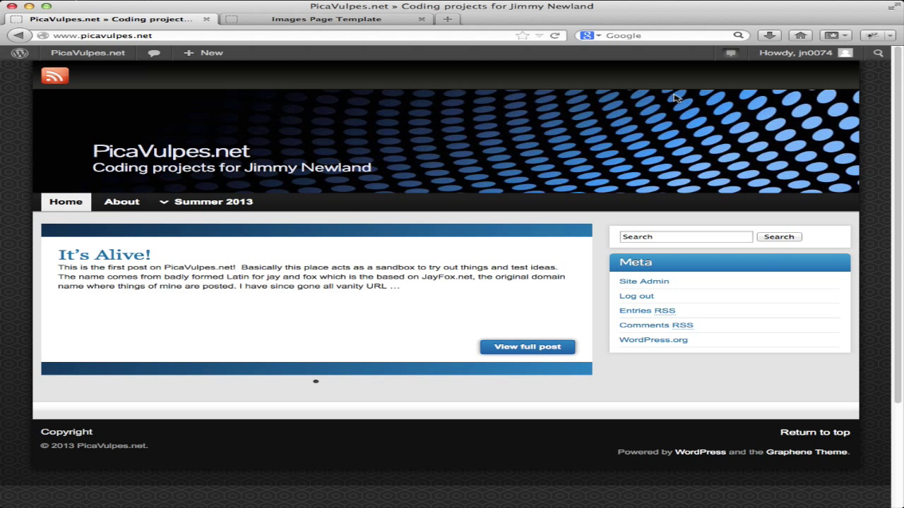
{"action": "left_click", "coordinate": [87, 53]}
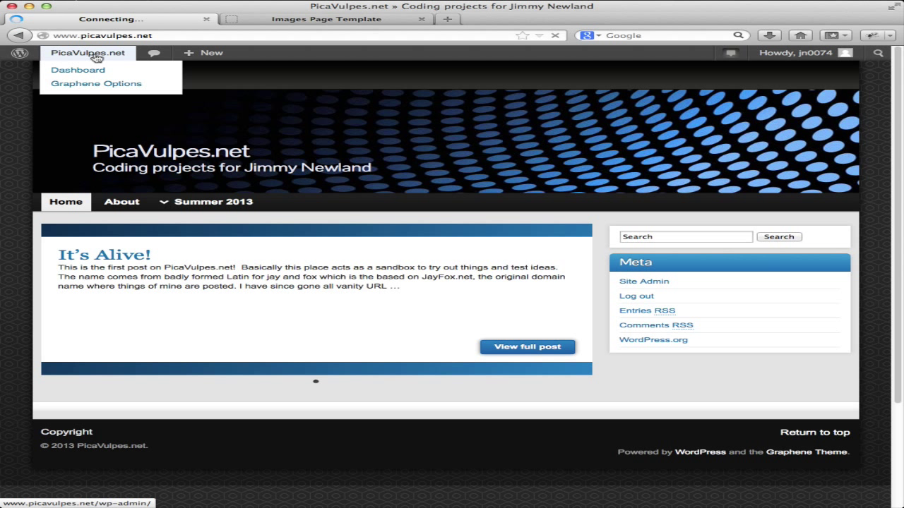
- Edit the 'All About Me – Jimmy Newland' page from the Pages > All Pages list
{"action": "left_click", "coordinate": [78, 70]}
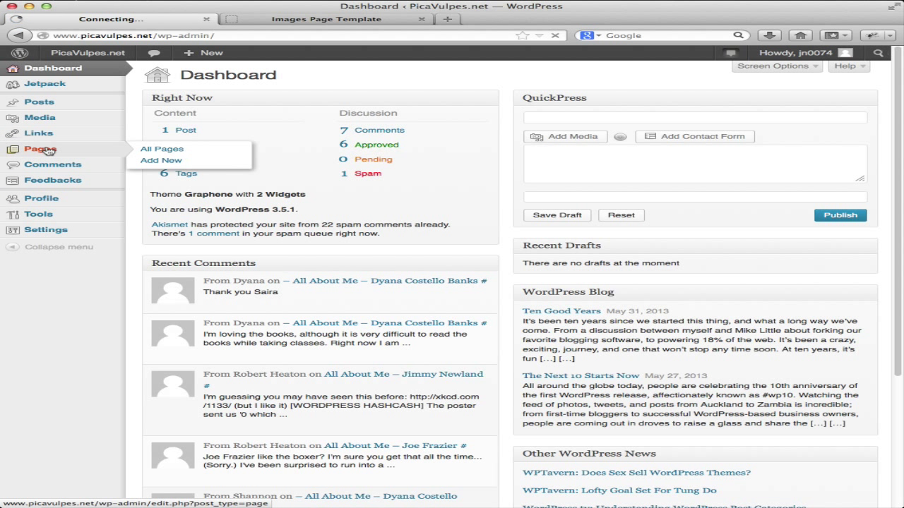
{"action": "left_click", "coordinate": [162, 148]}
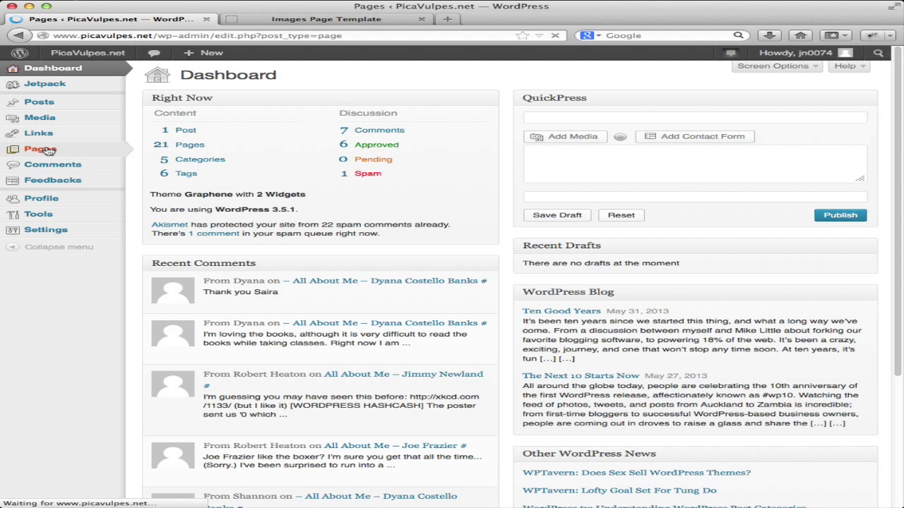
{"action": "left_click", "coordinate": [40, 149]}
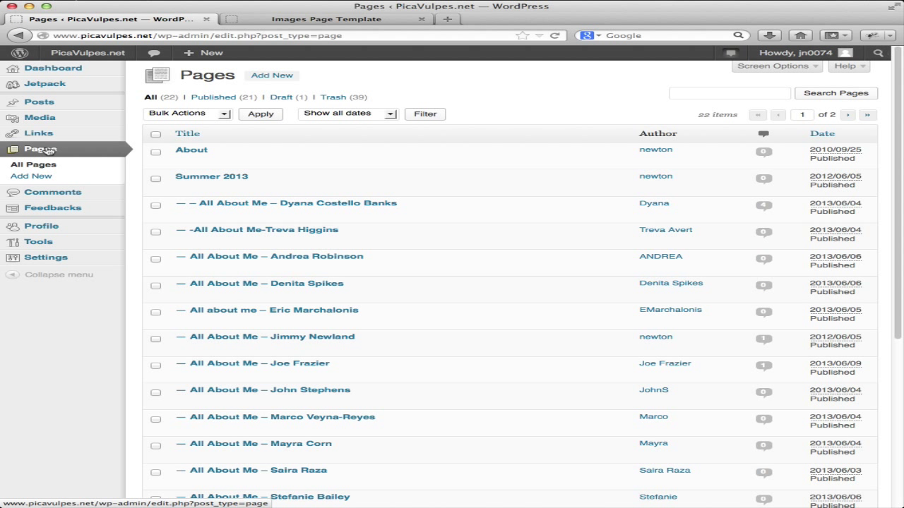
{"action": "mouse_move", "coordinate": [433, 218]}
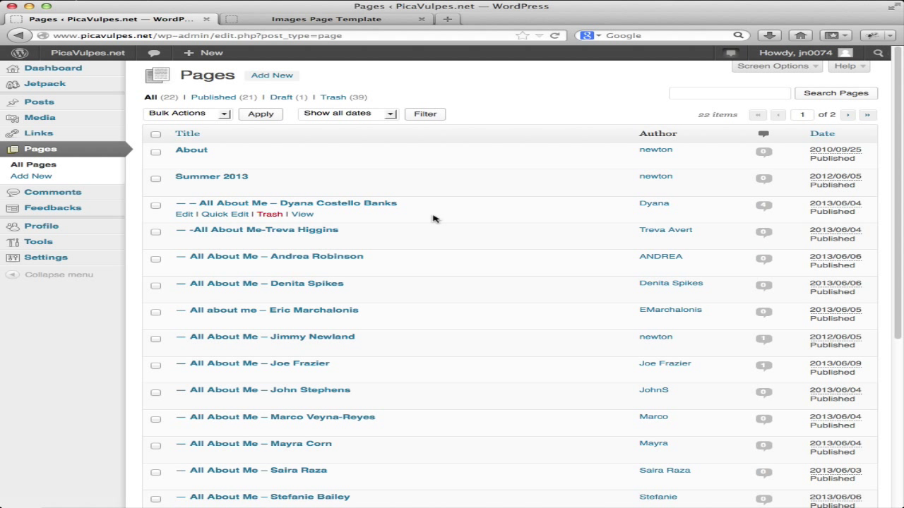
{"action": "mouse_move", "coordinate": [350, 353]}
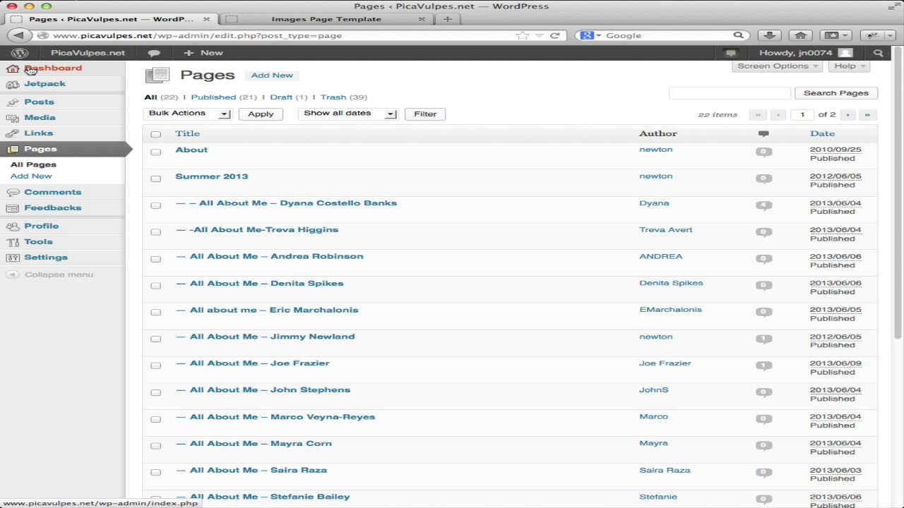
{"action": "mouse_move", "coordinate": [266, 283]}
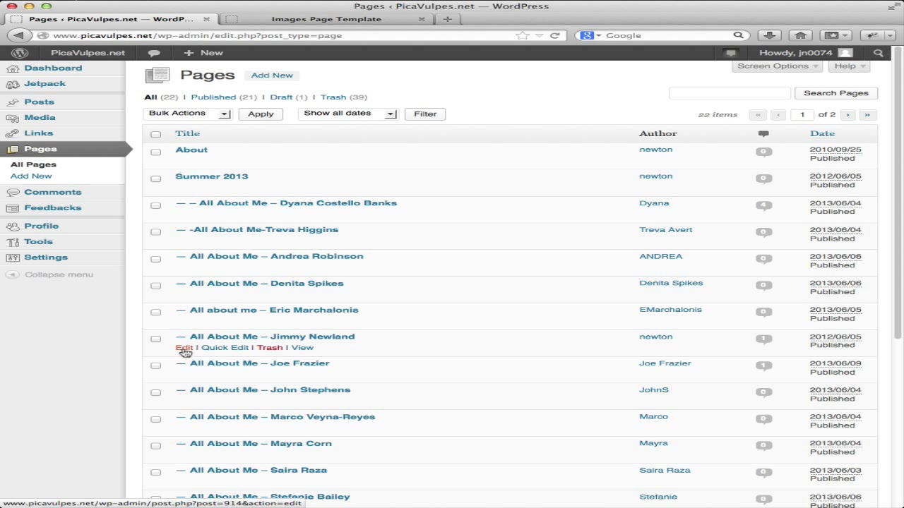
{"action": "left_click", "coordinate": [184, 347]}
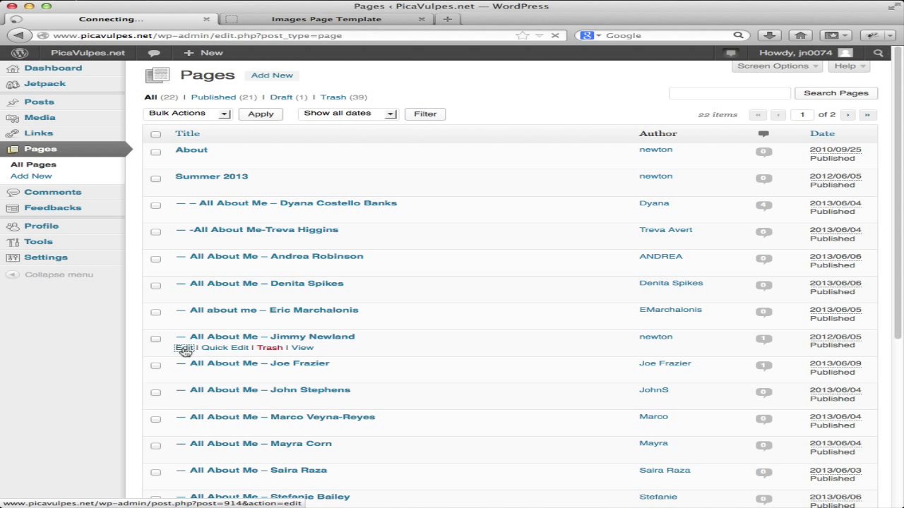
{"action": "left_click", "coordinate": [184, 348]}
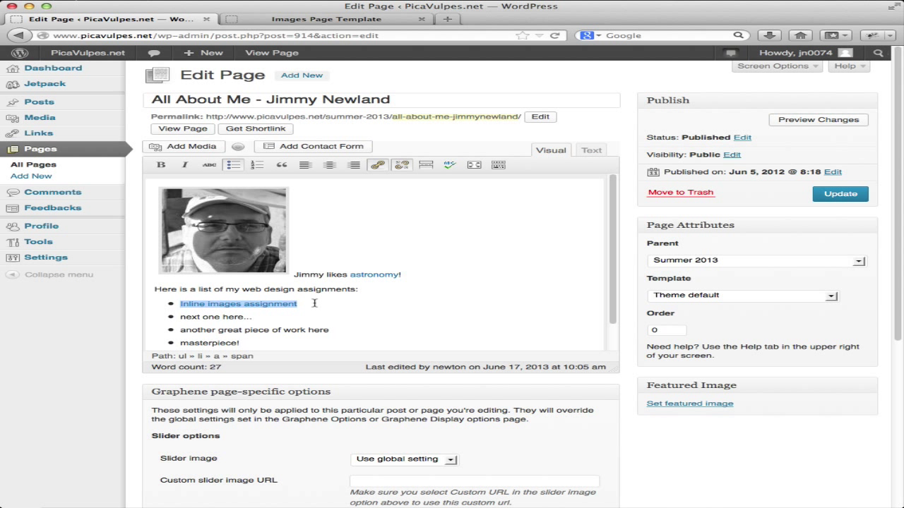
{"action": "mouse_move", "coordinate": [414, 307]}
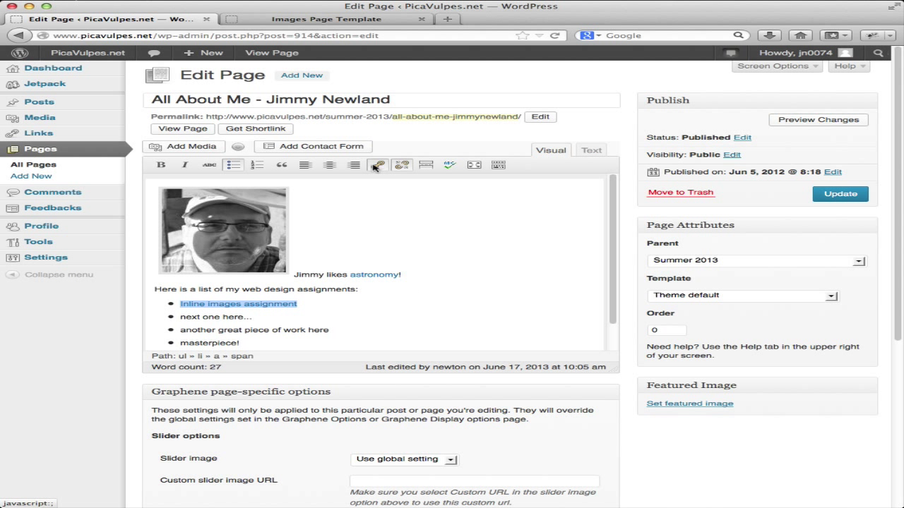
- Link 'Inline images assignment' to the hosted image template URL and update the page
{"action": "left_click", "coordinate": [377, 165]}
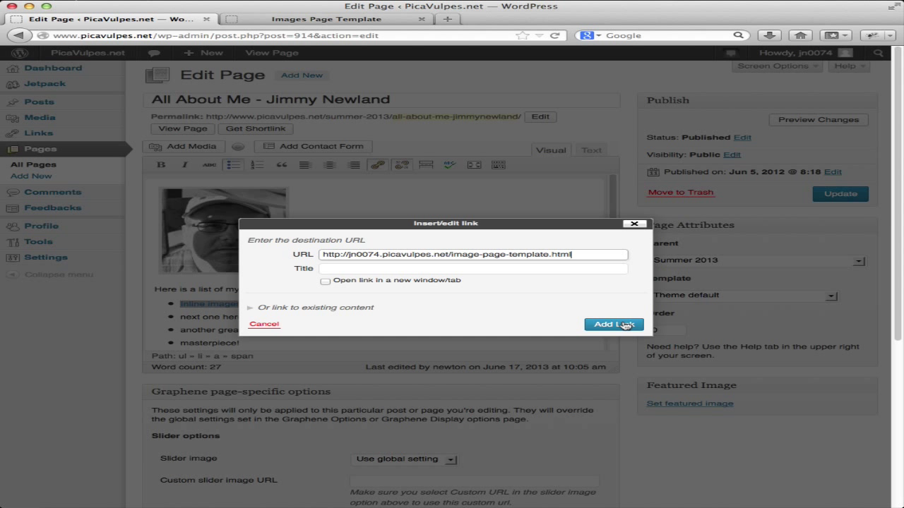
{"action": "left_click", "coordinate": [613, 324]}
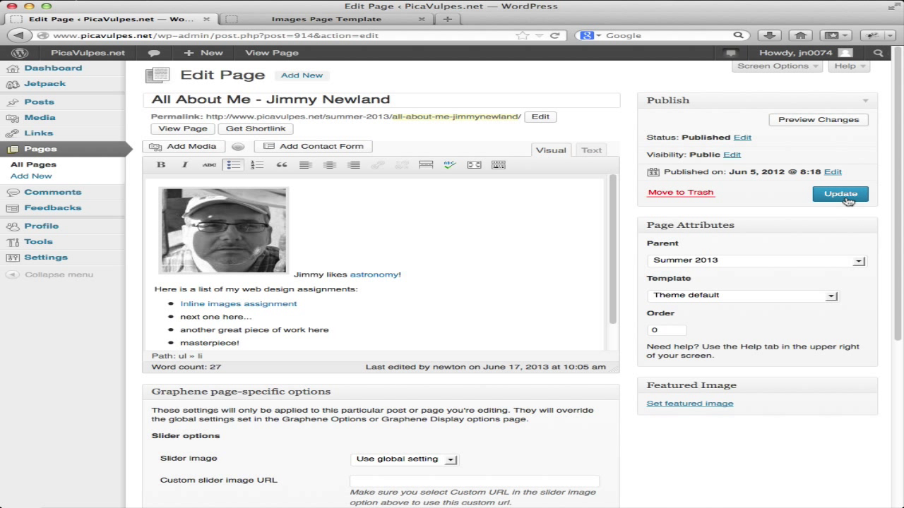
{"action": "left_click", "coordinate": [839, 194]}
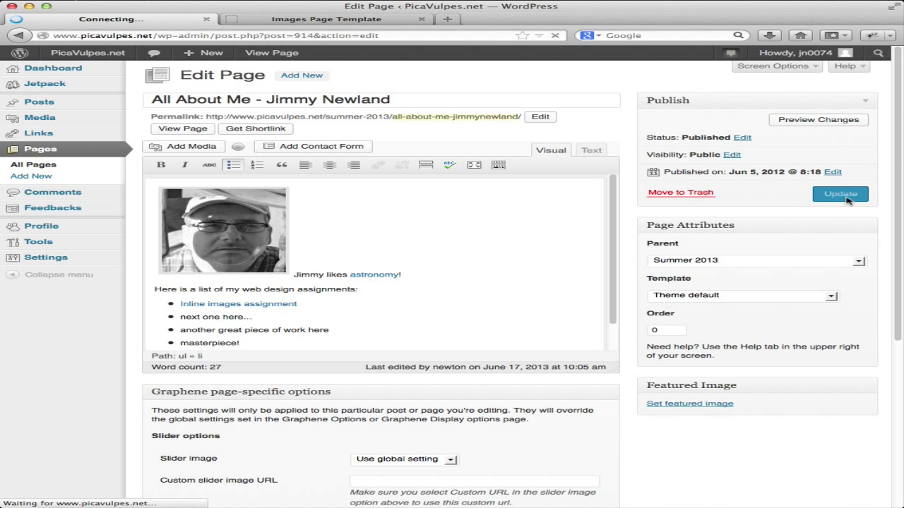
{"action": "left_click", "coordinate": [840, 194]}
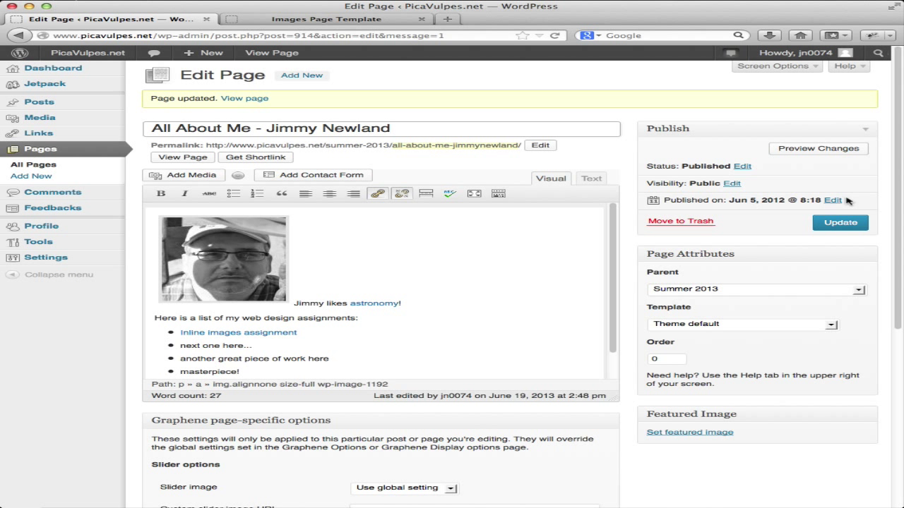
{"action": "left_click", "coordinate": [326, 19]}
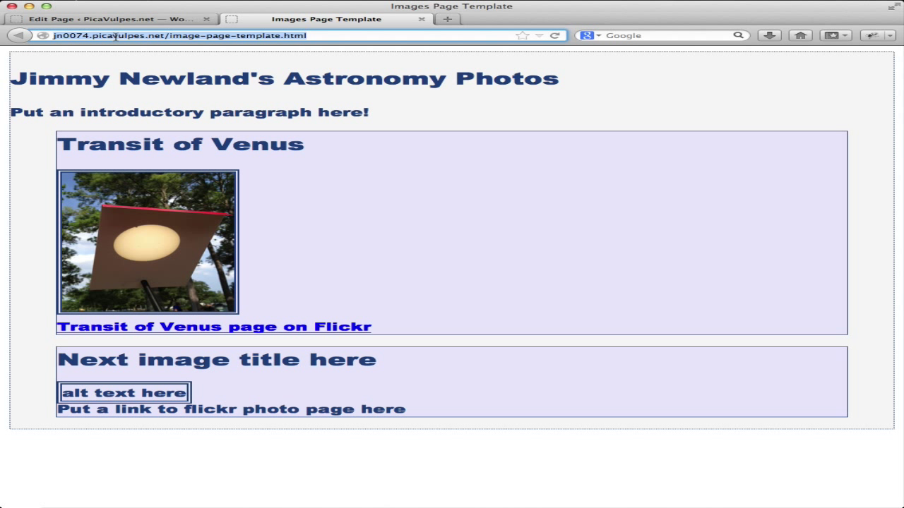
{"action": "mouse_move", "coordinate": [208, 36]}
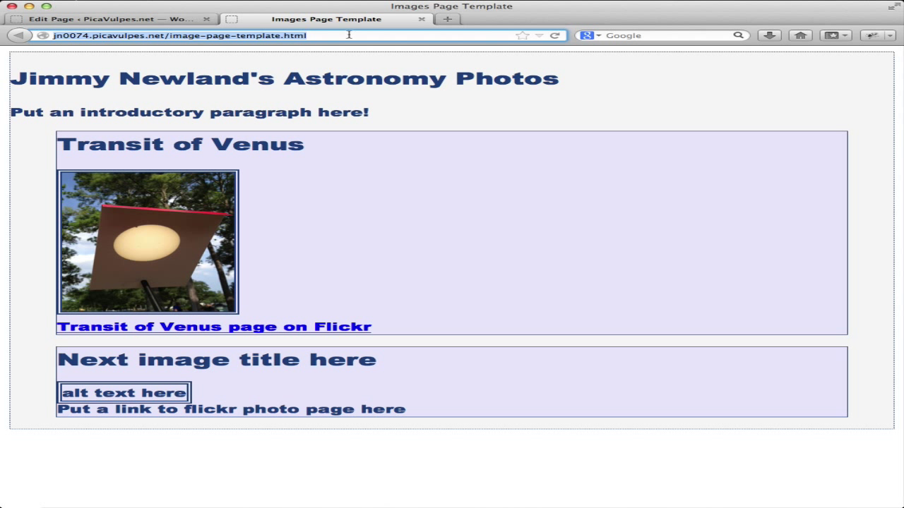
{"action": "mouse_move", "coordinate": [279, 8]}
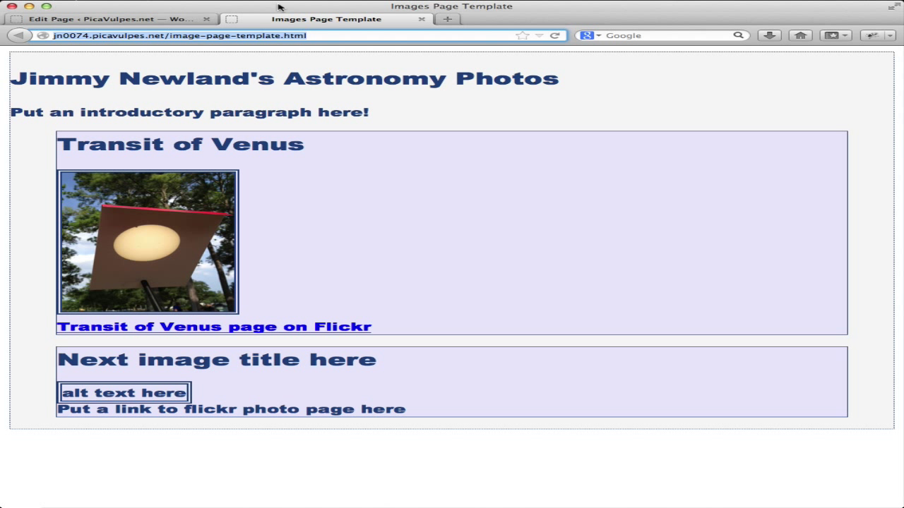
{"action": "left_click", "coordinate": [113, 19]}
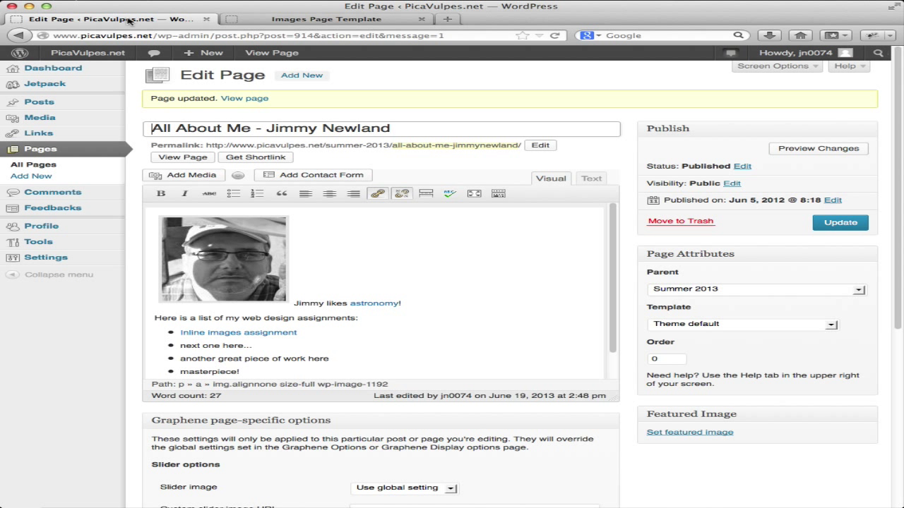
{"action": "mouse_move", "coordinate": [174, 330]}
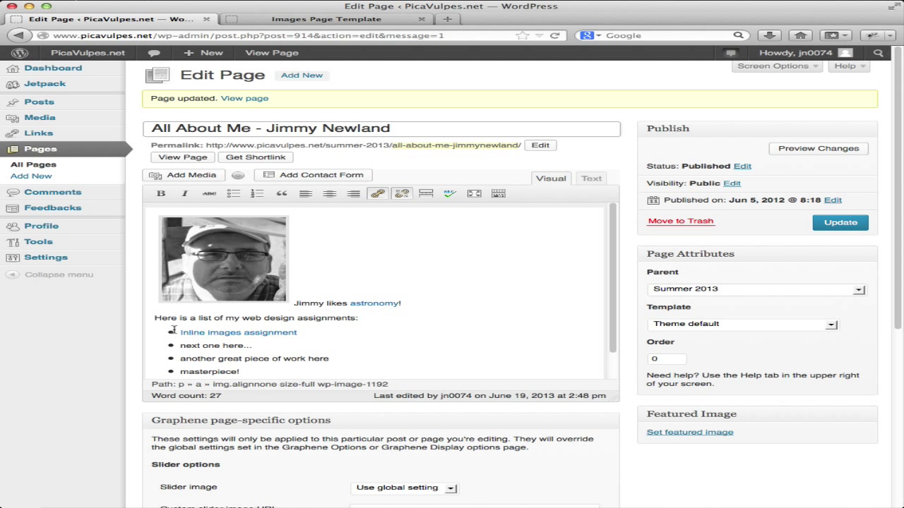
{"action": "mouse_move", "coordinate": [330, 329]}
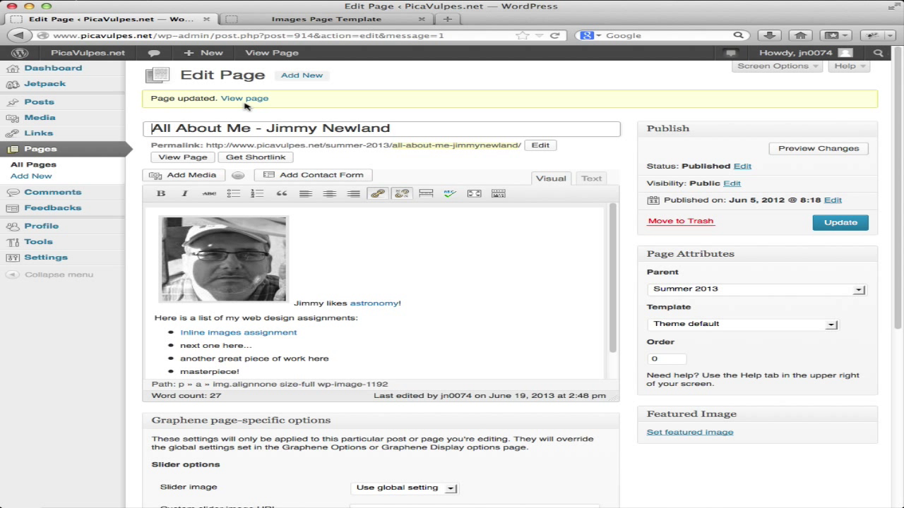
- Open the live All About Me – Jimmy Newland page from the Page updated notice
{"action": "left_click", "coordinate": [244, 99]}
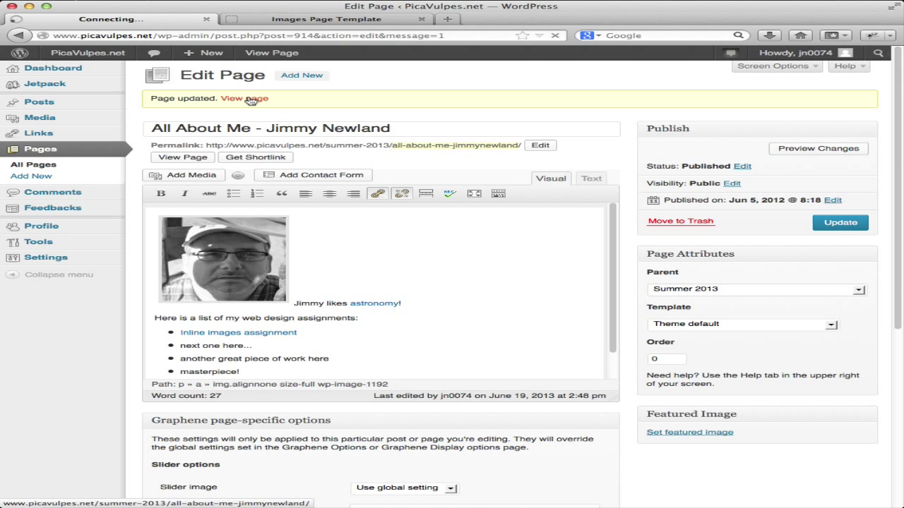
{"action": "left_click", "coordinate": [244, 98]}
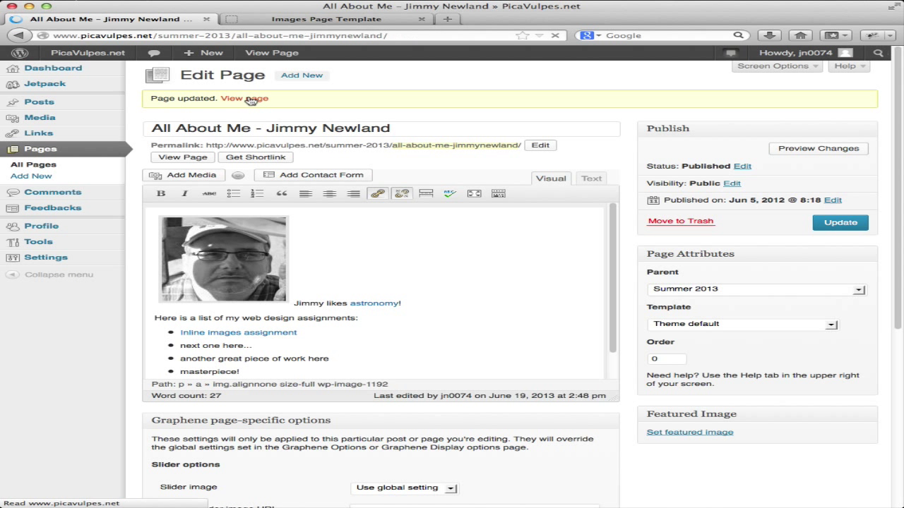
- Scroll the live page to confirm 'Inline images assignment' is a link, then open the site menu
{"action": "left_click", "coordinate": [243, 98]}
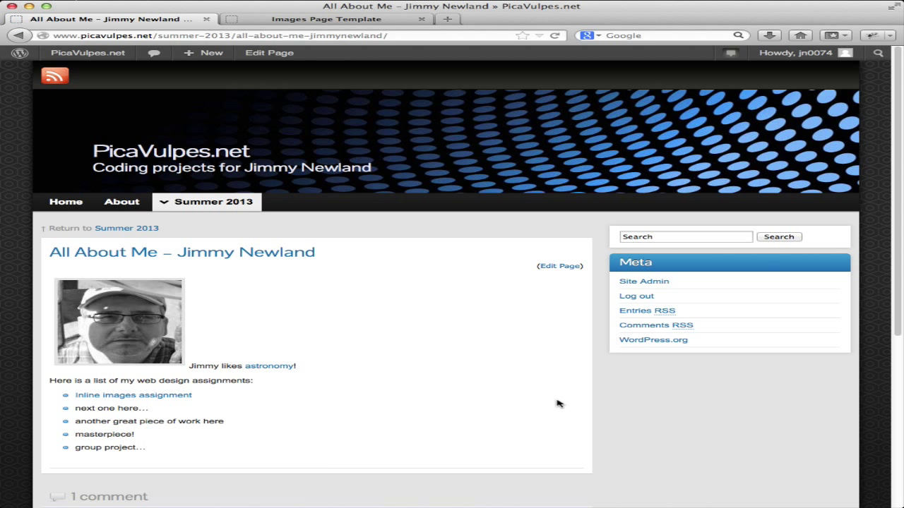
{"action": "scroll", "scroll_direction": "down", "scroll_amount": 3}
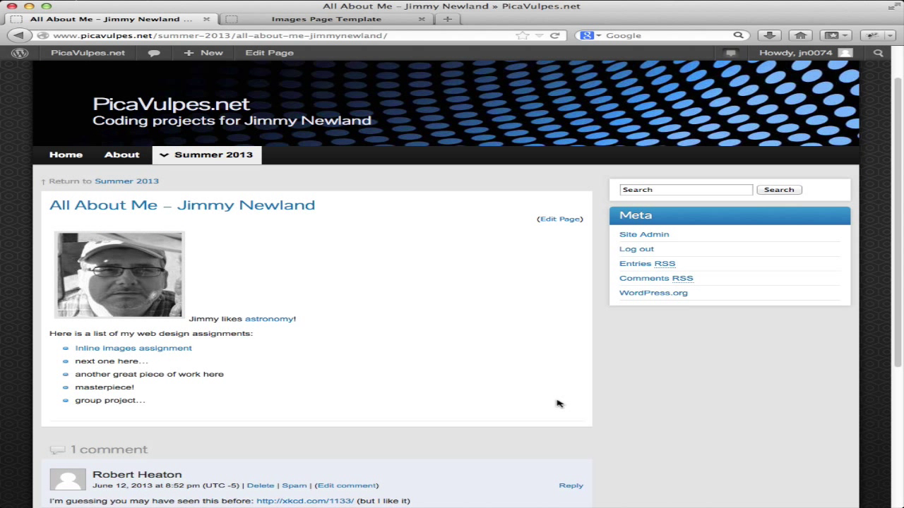
{"action": "left_click", "coordinate": [213, 155]}
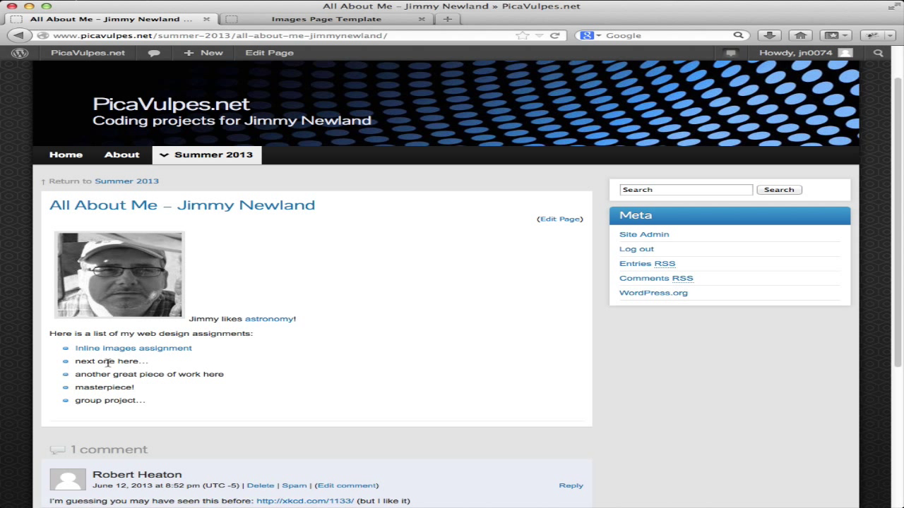
{"action": "mouse_move", "coordinate": [331, 365]}
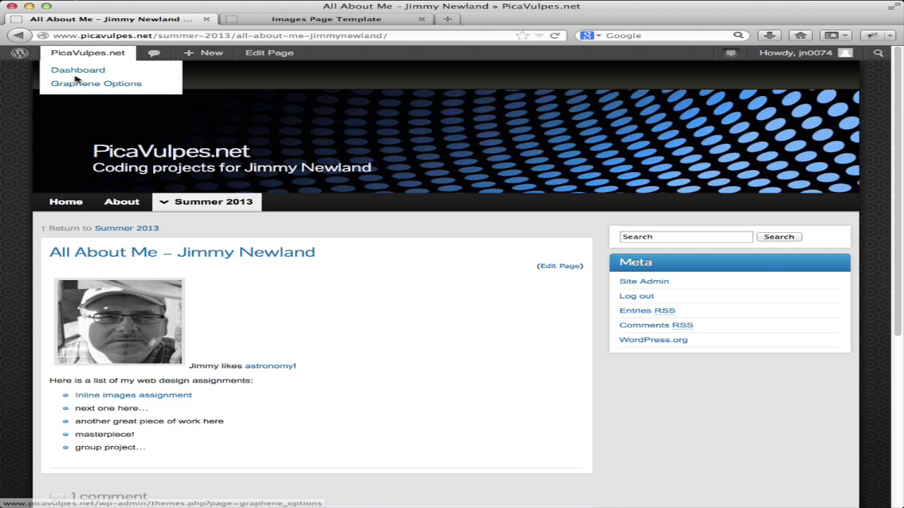
- Go to the Dashboard and open the Pages list containing Jimmy Newland's About Me page
{"action": "left_click", "coordinate": [78, 70]}
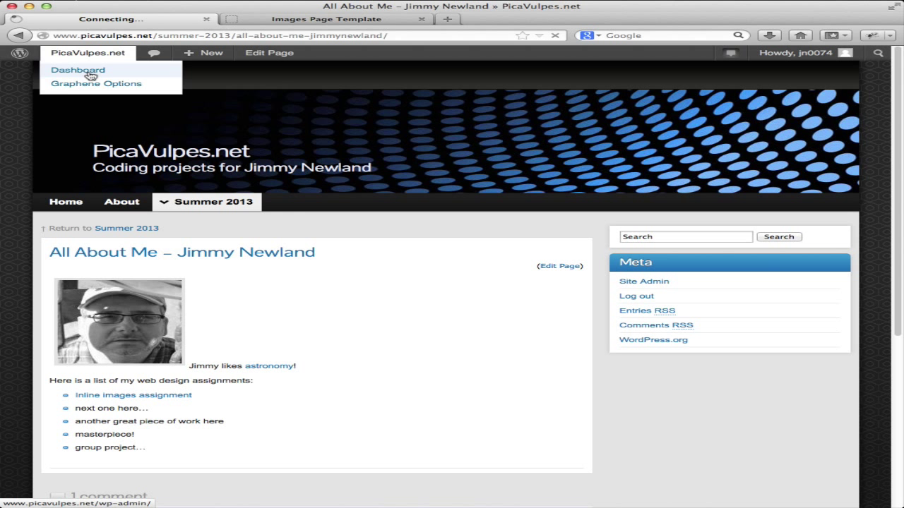
{"action": "left_click", "coordinate": [77, 70]}
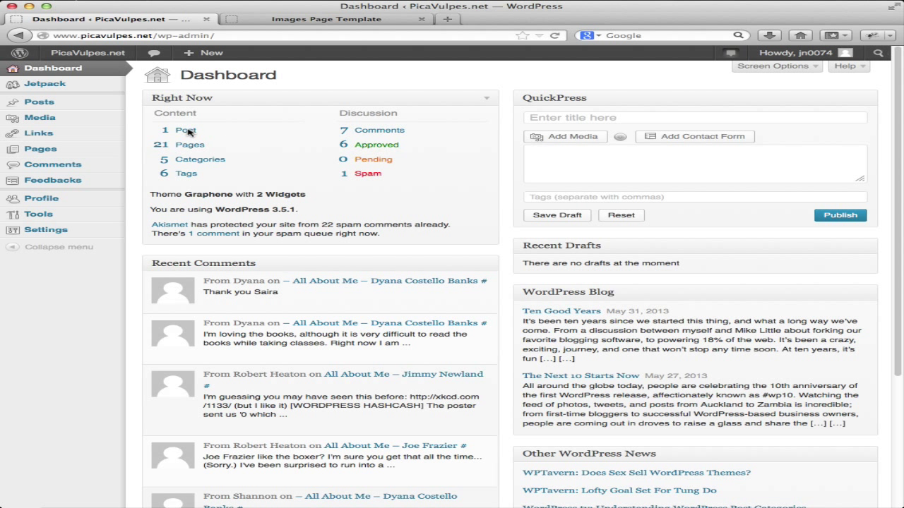
{"action": "mouse_move", "coordinate": [346, 257]}
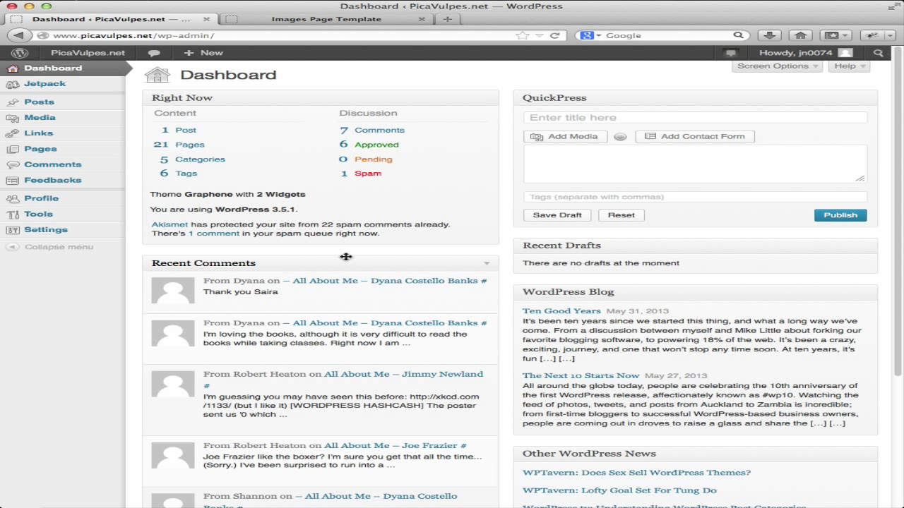
{"action": "mouse_move", "coordinate": [40, 149]}
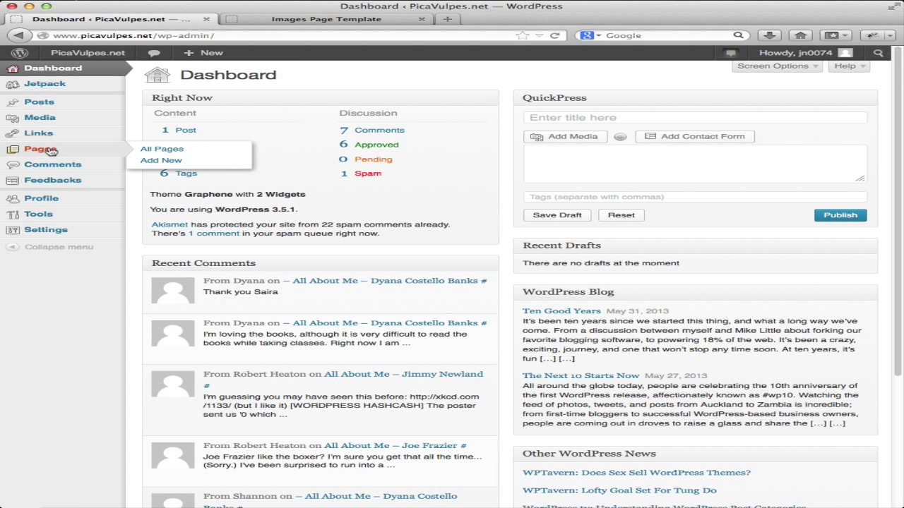
{"action": "left_click", "coordinate": [162, 148]}
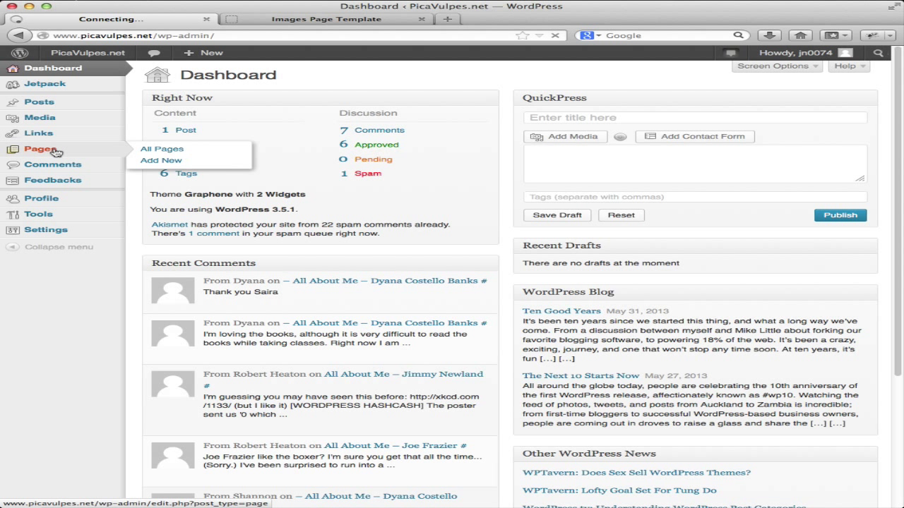
{"action": "left_click", "coordinate": [161, 149]}
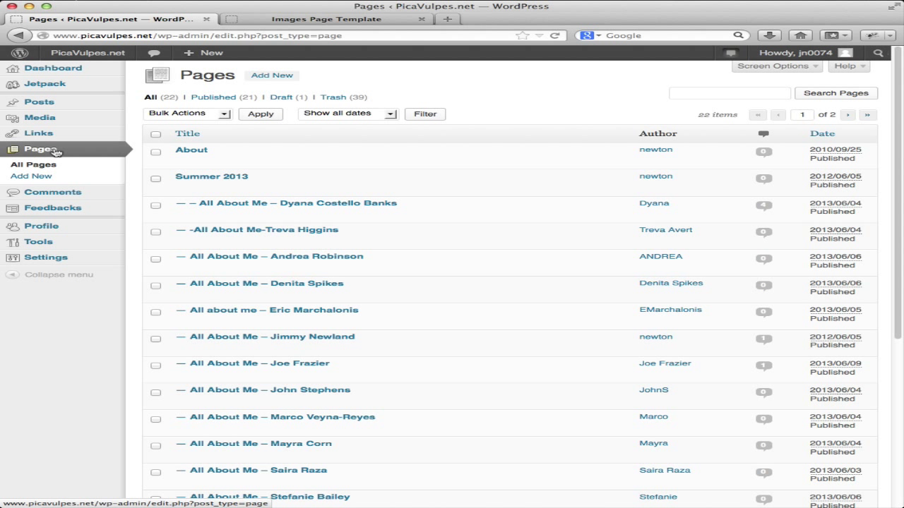